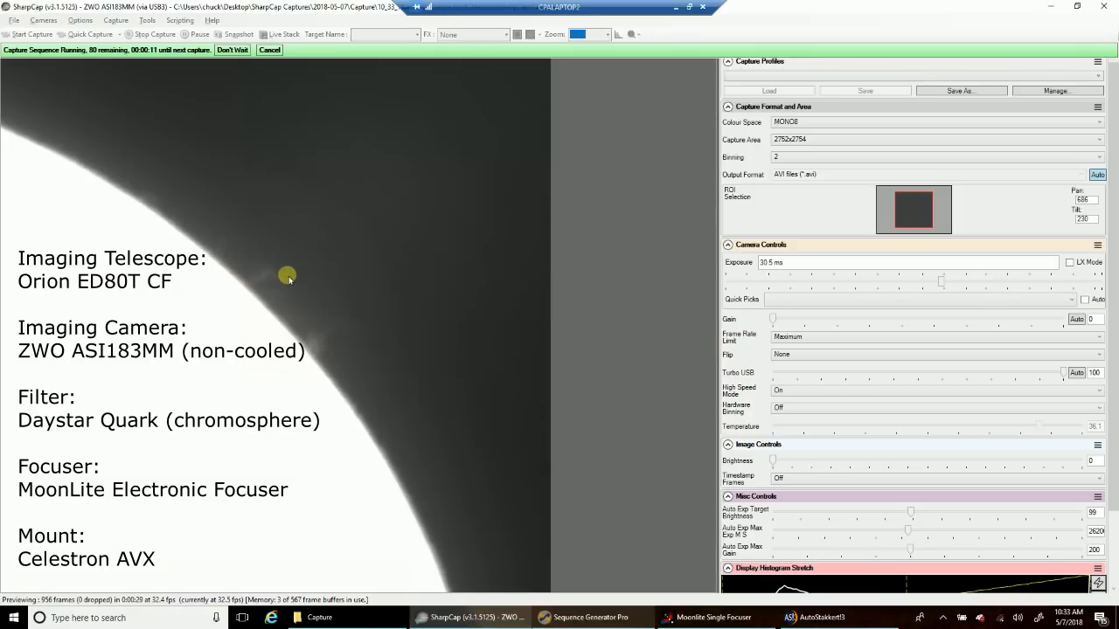
mouse_move(271, 326)
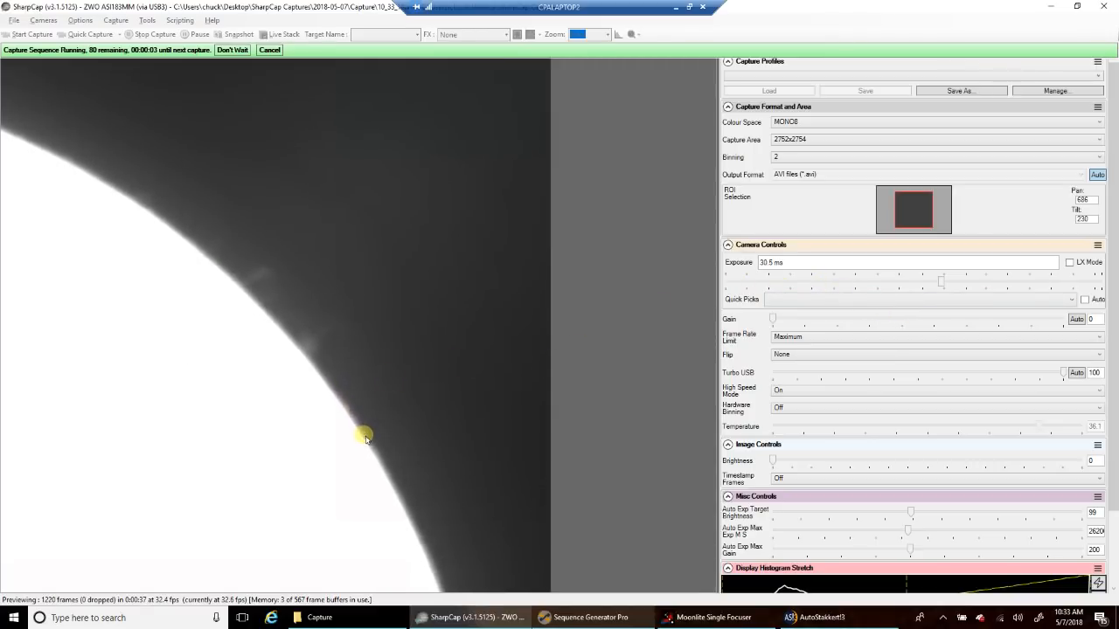
mouse_move(347, 342)
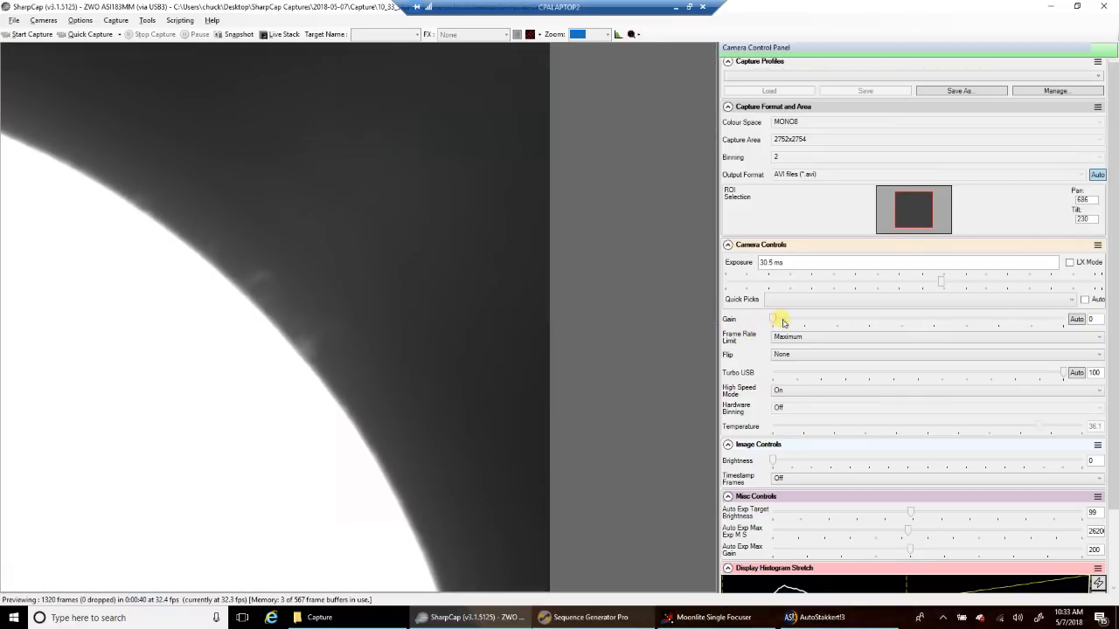
- Restore down the Remote Desktop window while SharpCap keeps capturing limb clips
left_click(32, 34)
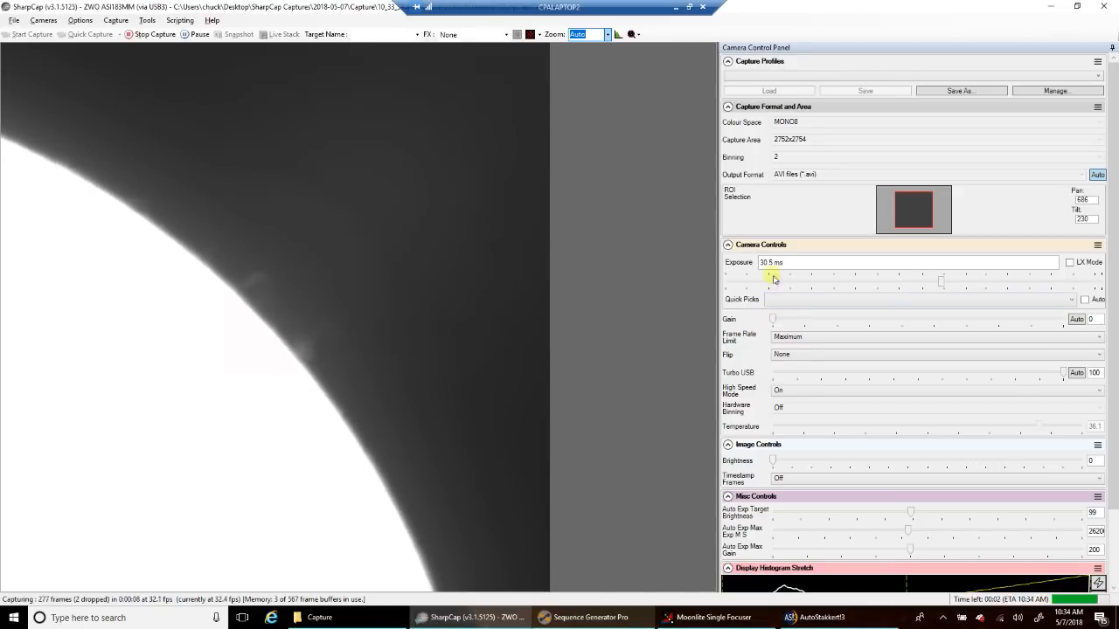
left_click(33, 34)
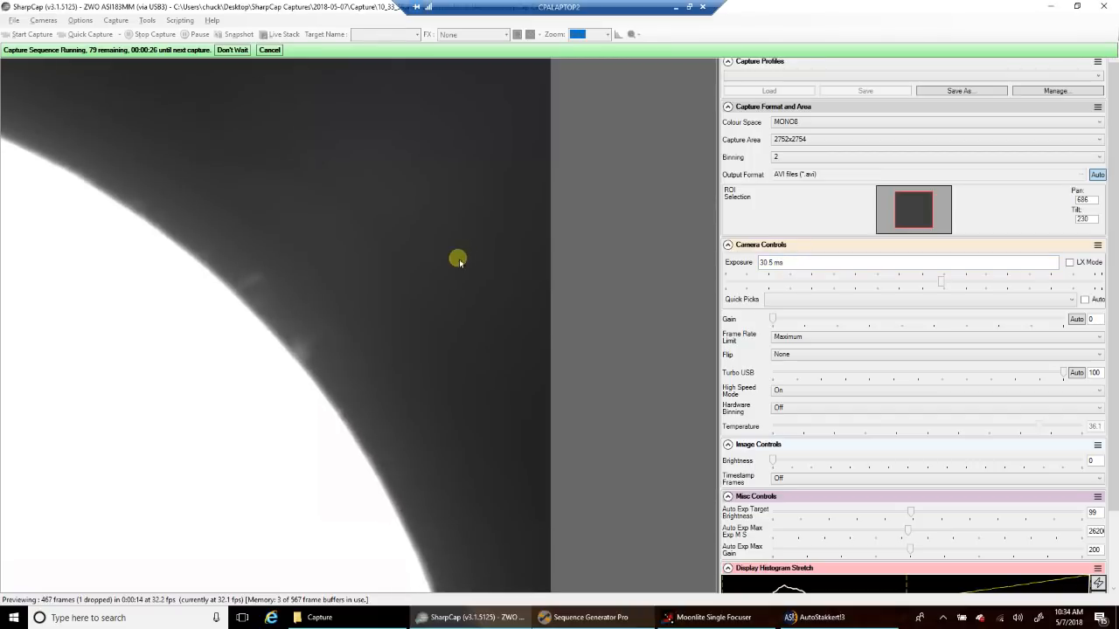
mouse_move(424, 271)
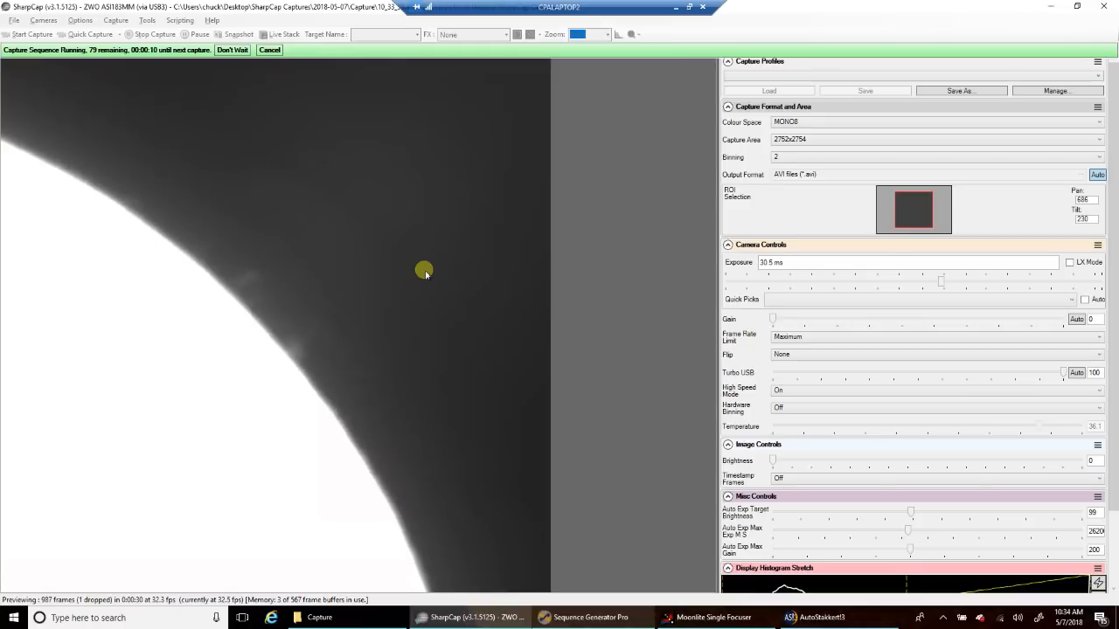
mouse_move(519, 129)
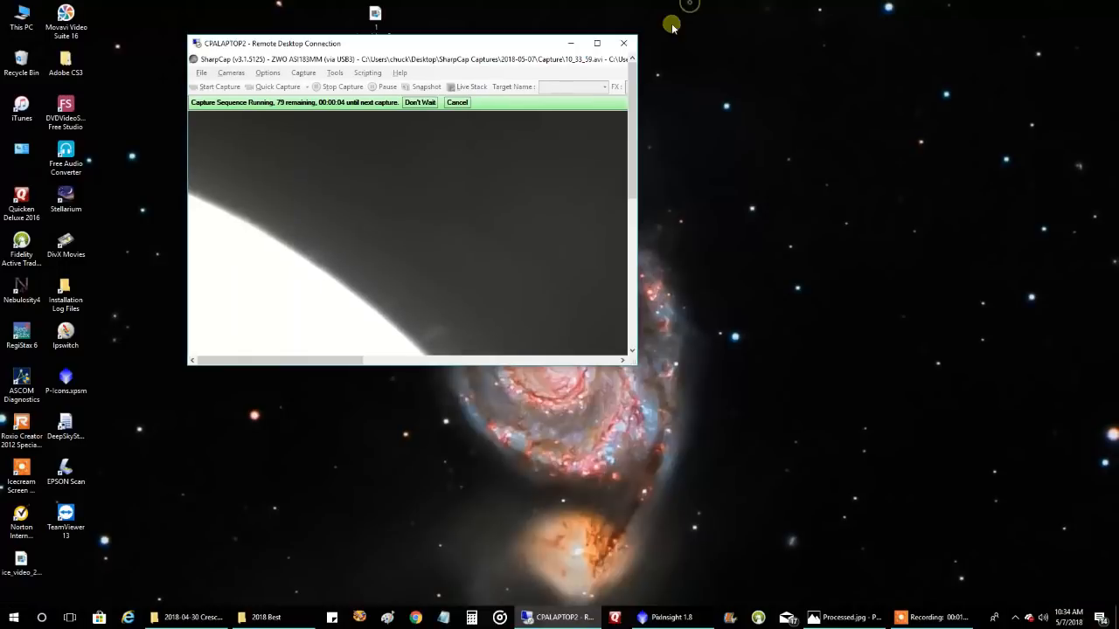
- View Processed.jpg, the processed solar limb prominence image, in Windows Photos
left_click(844, 617)
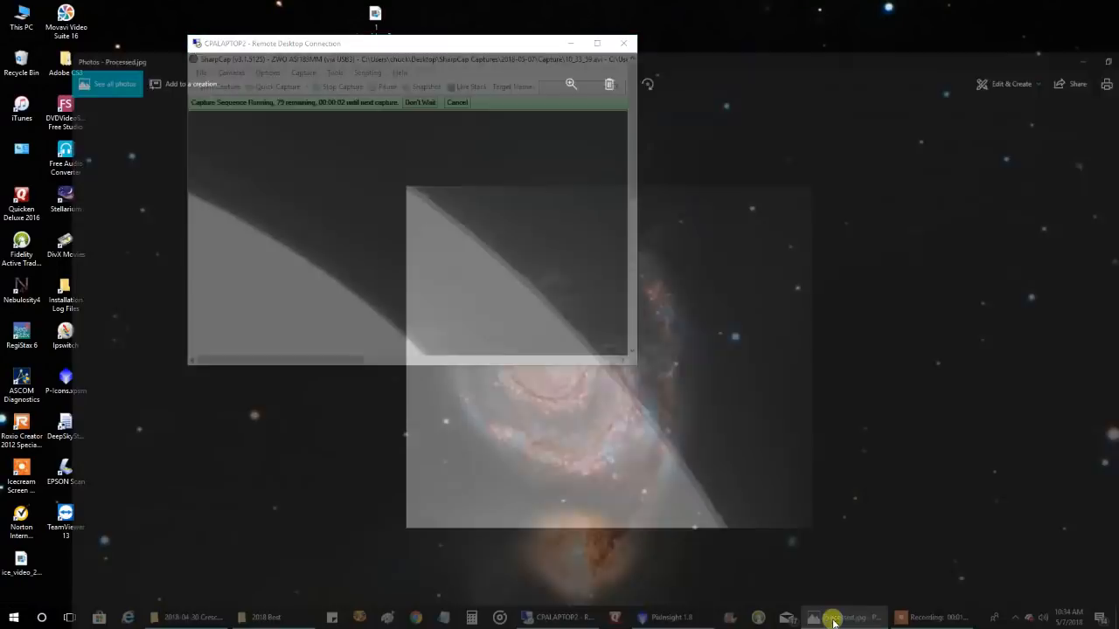
left_click(841, 618)
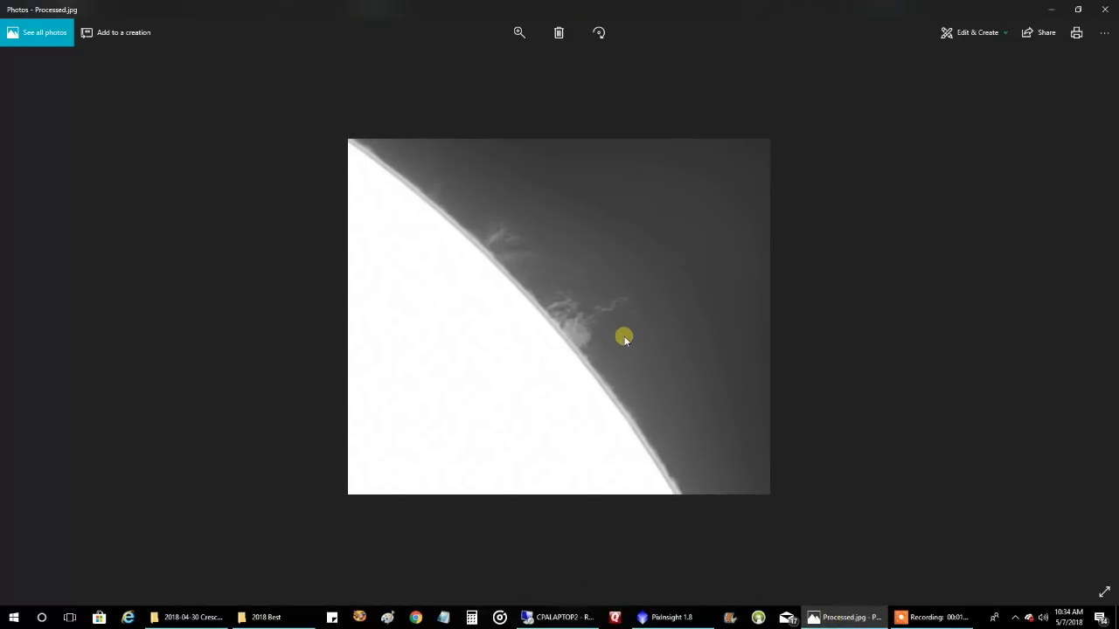
left_click(519, 32)
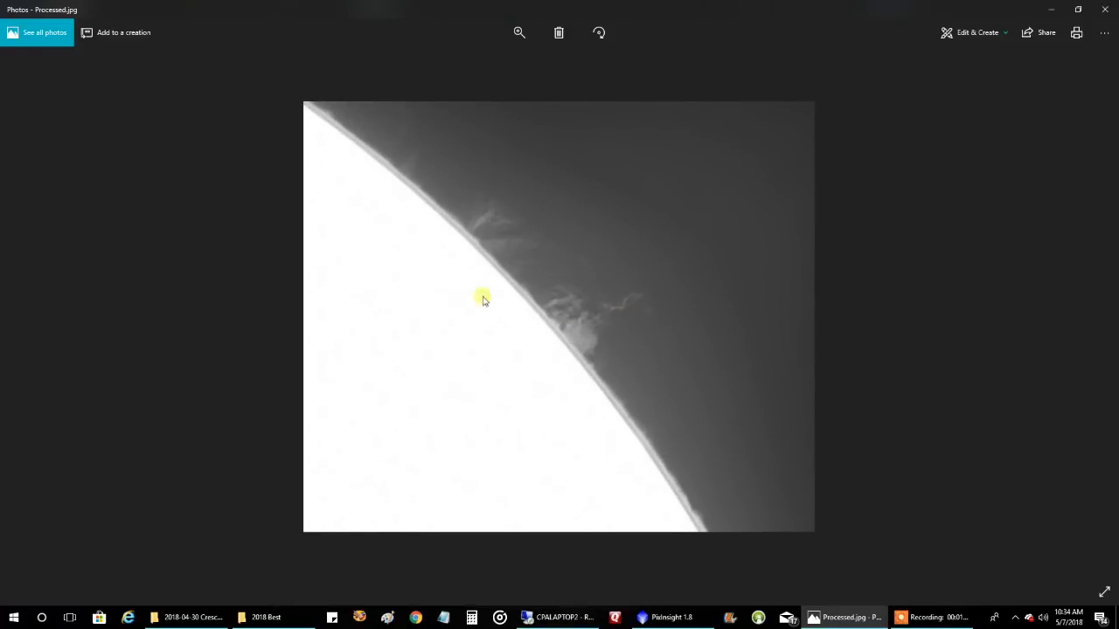
mouse_move(615, 323)
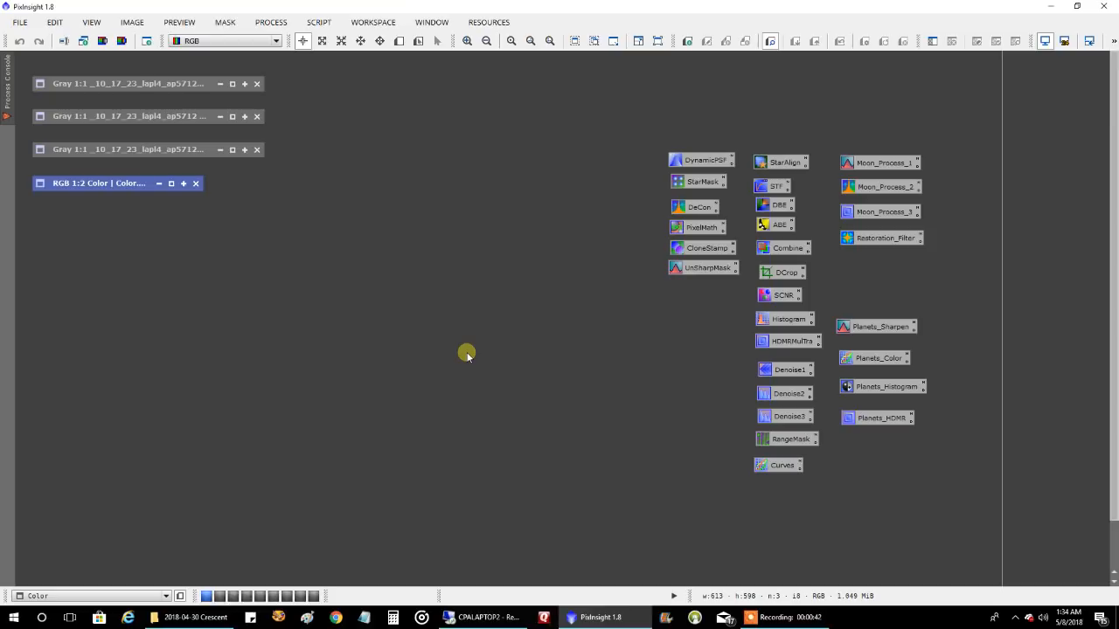
mouse_move(146, 81)
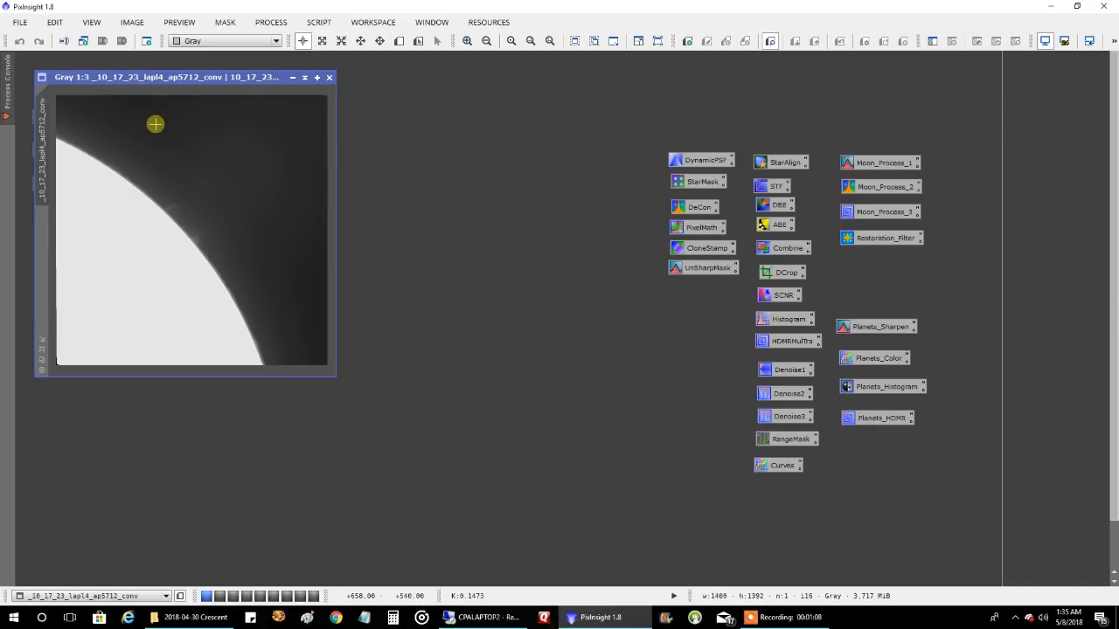
- Zoom the stacked conv limb image from 1:3 to 1:2
left_click(511, 41)
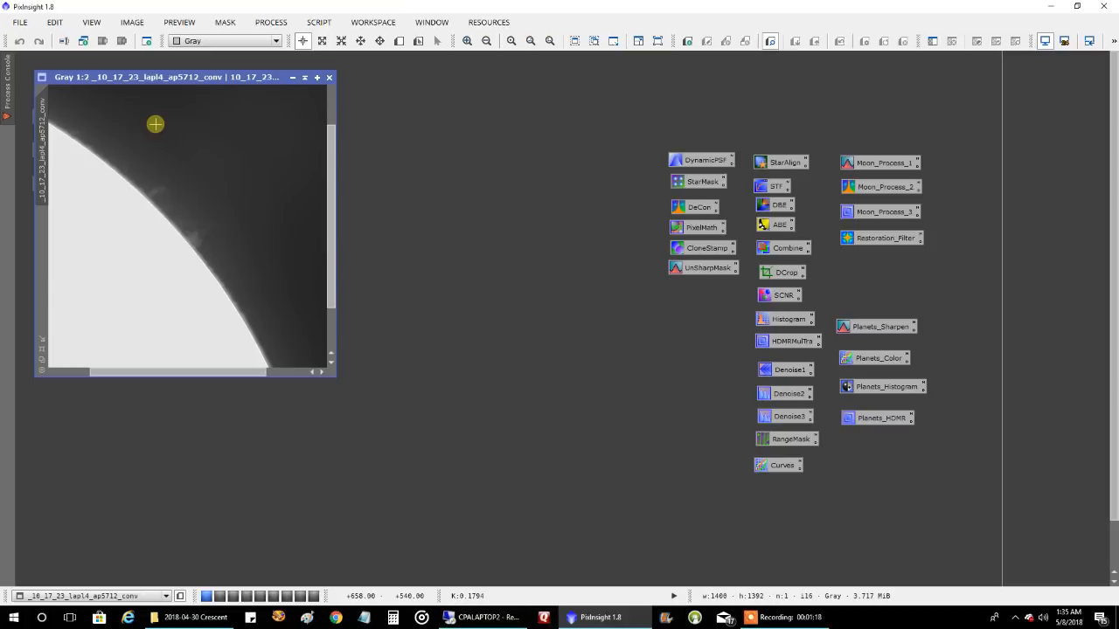
mouse_move(818, 90)
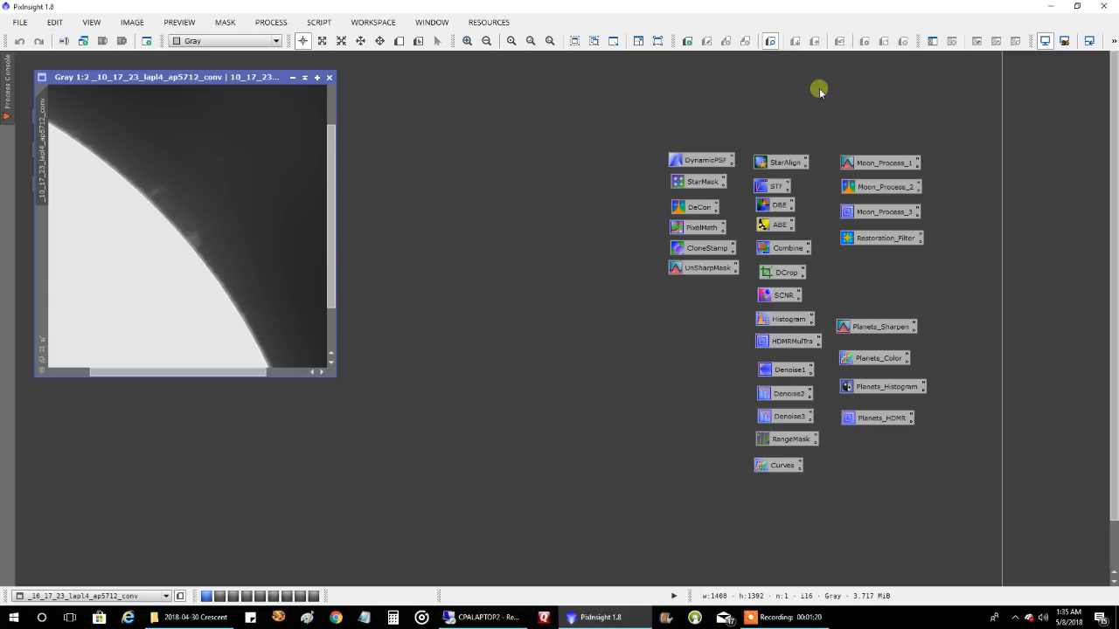
mouse_move(808, 33)
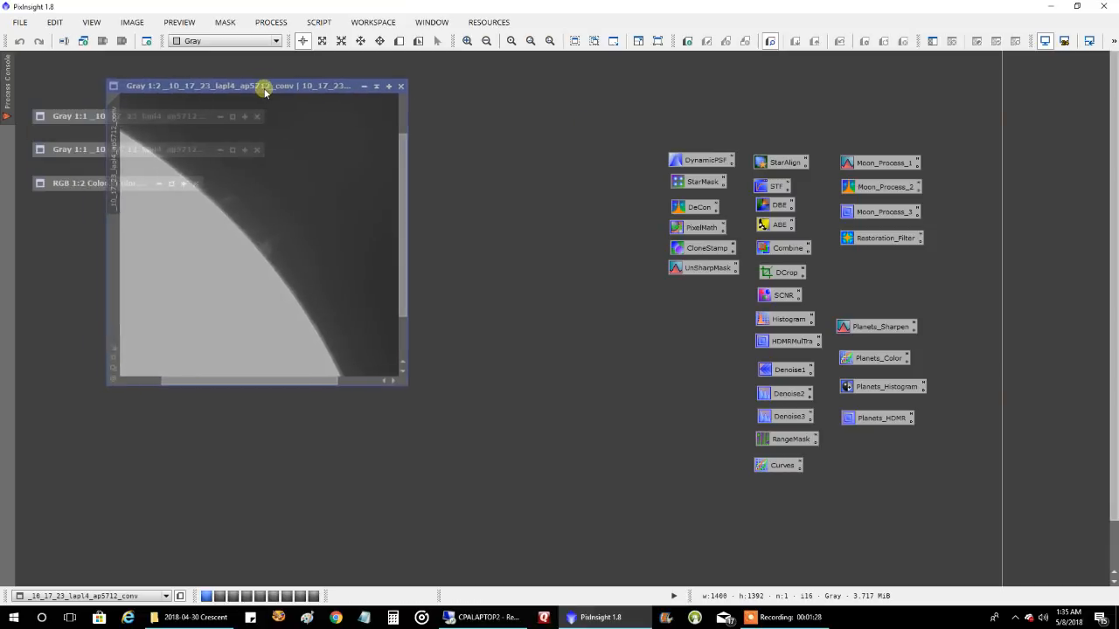
- Open _10_17_23_lapl4_ap5712 beside the conv image, then iconize the conv window
left_click(85, 115)
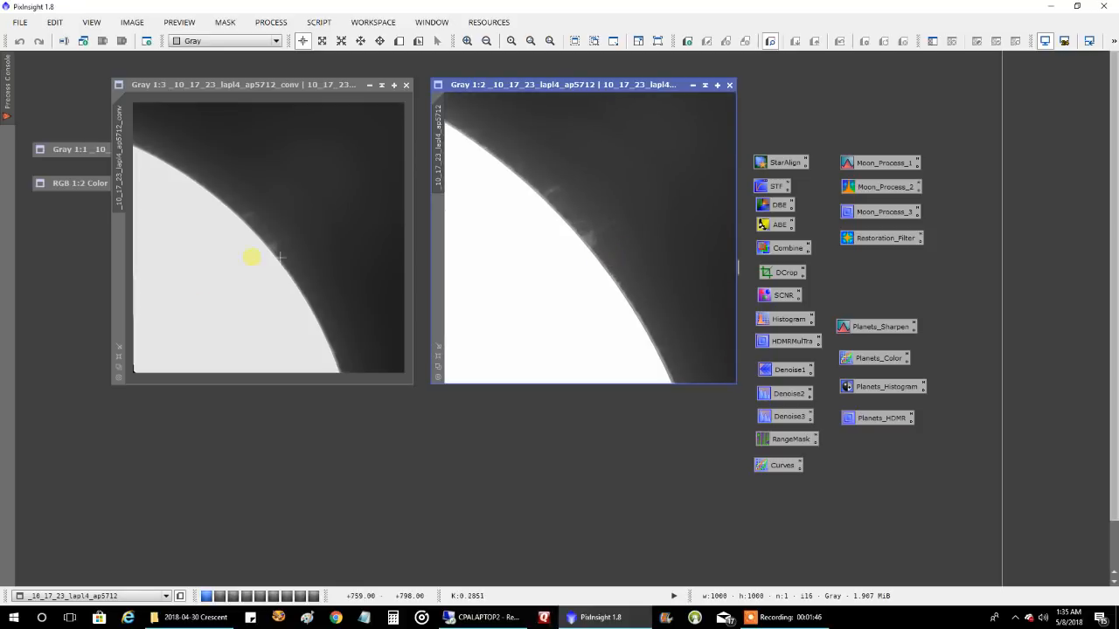
mouse_move(518, 230)
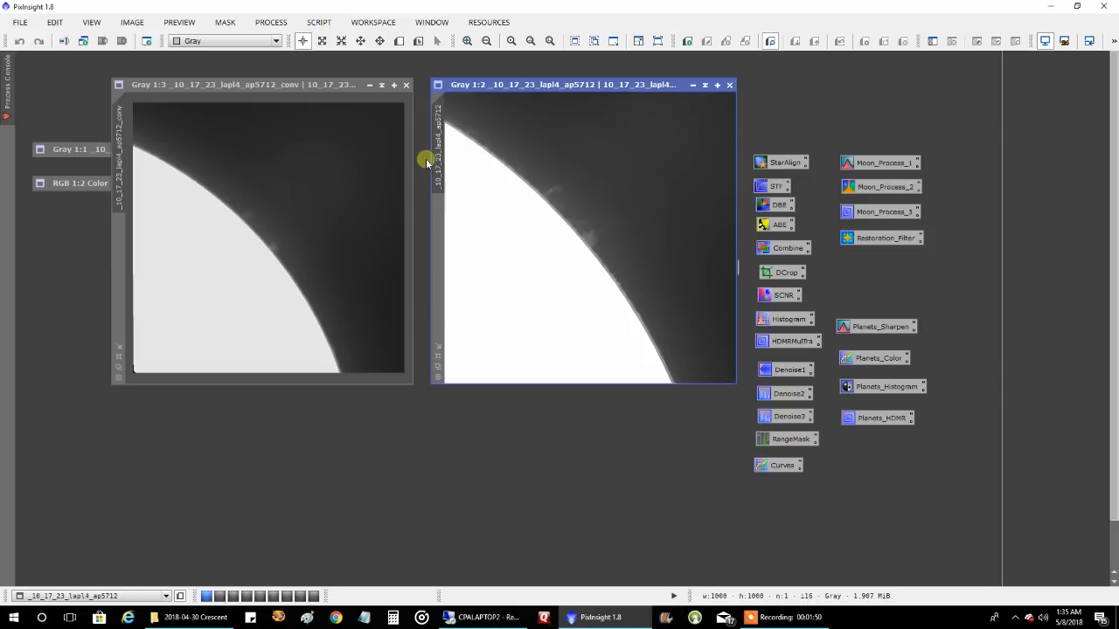
mouse_move(382, 85)
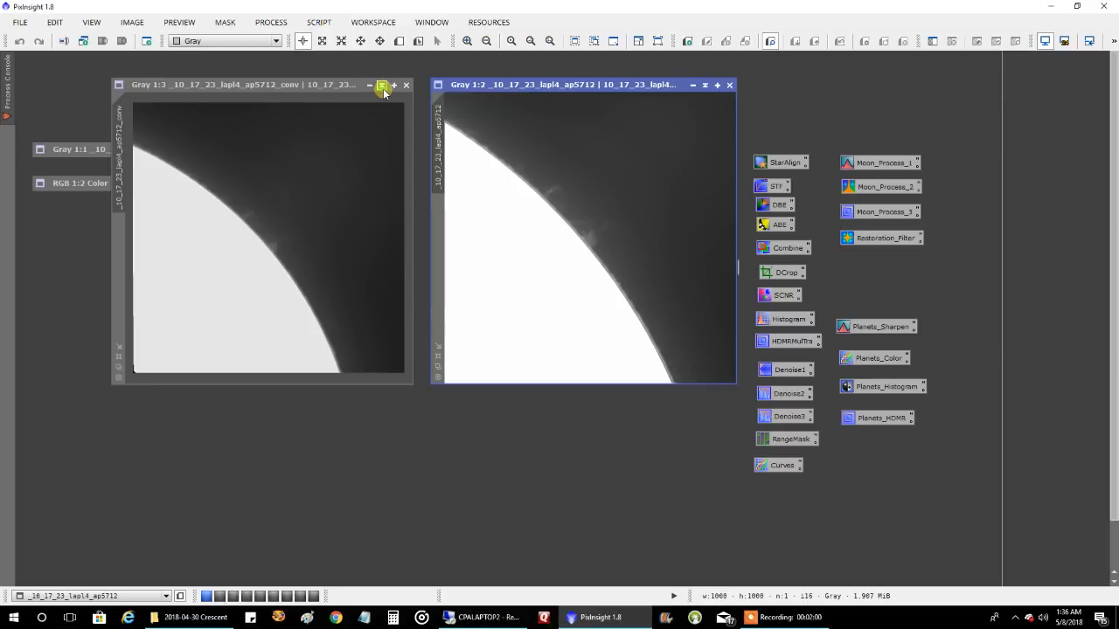
left_click(381, 85)
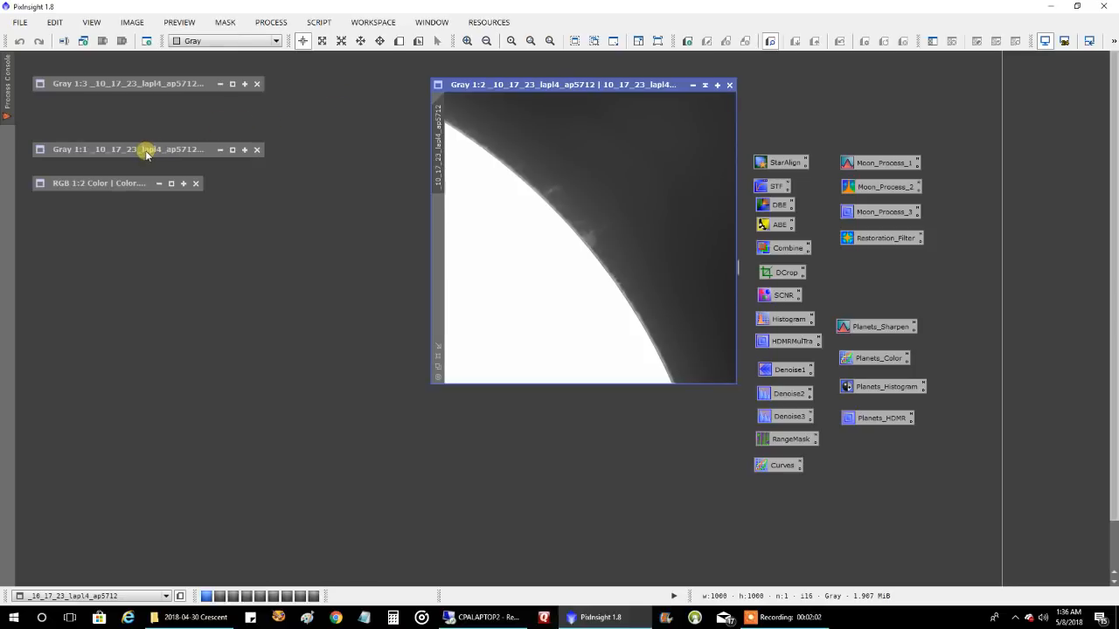
left_click(233, 150)
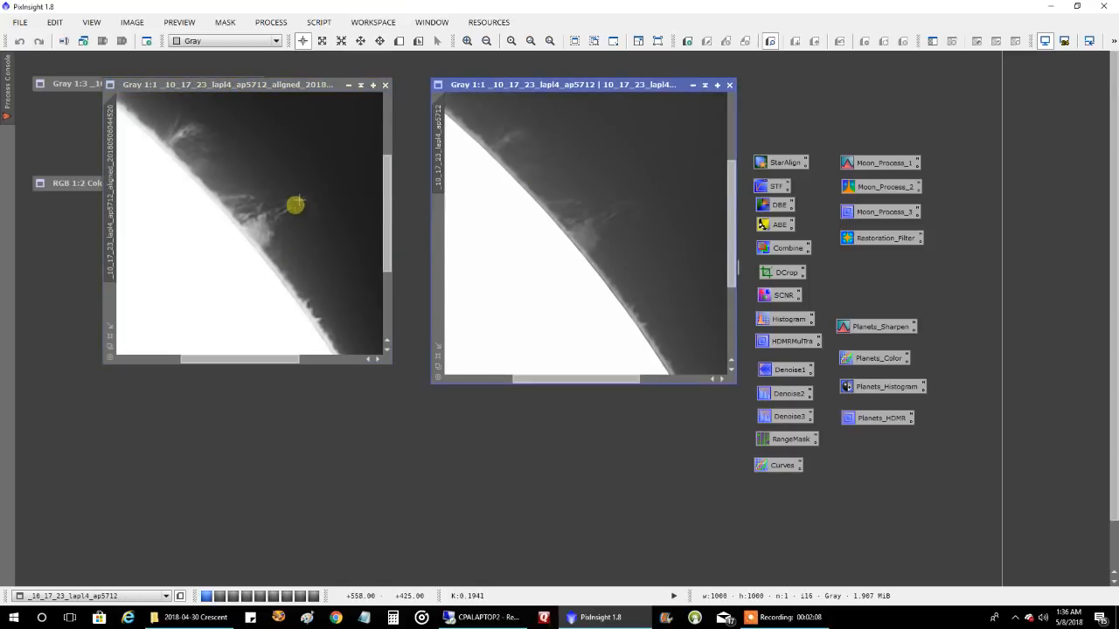
mouse_move(321, 182)
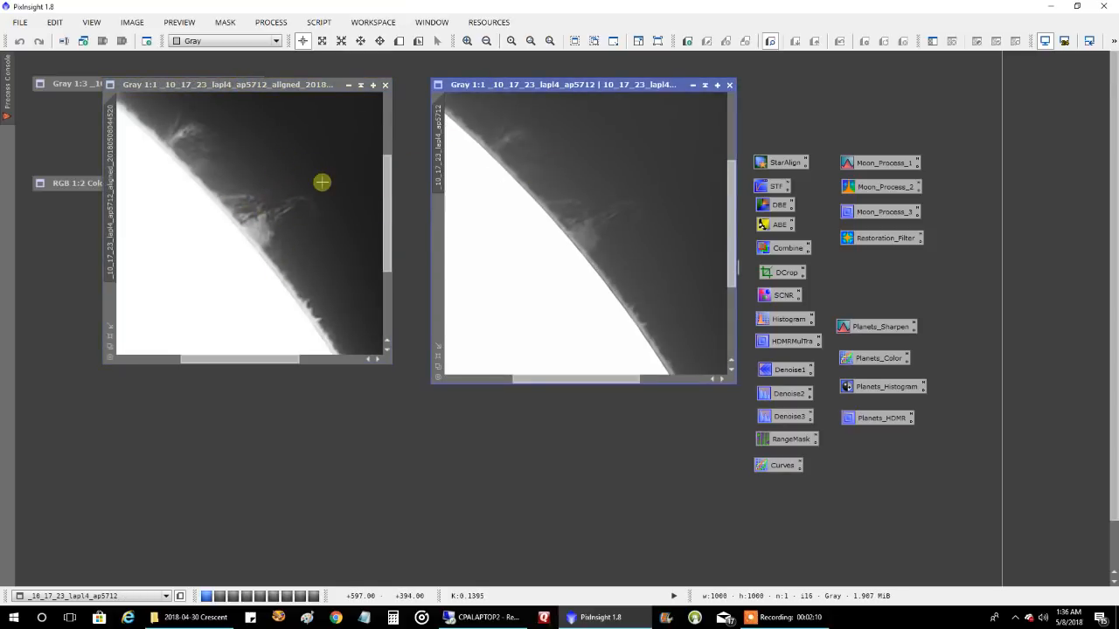
mouse_move(283, 193)
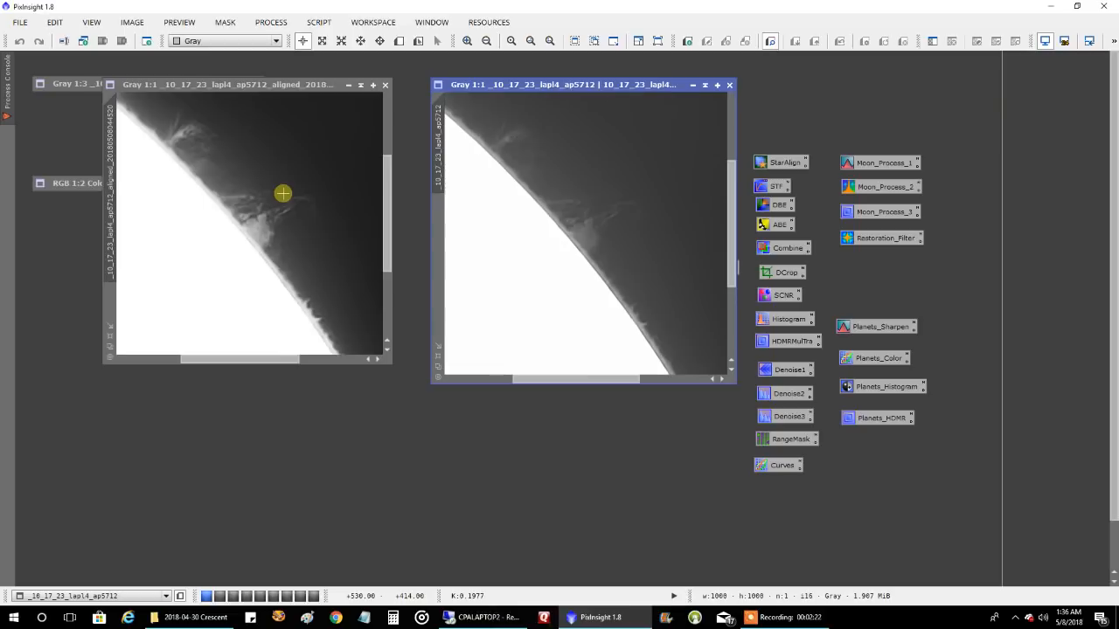
mouse_move(567, 103)
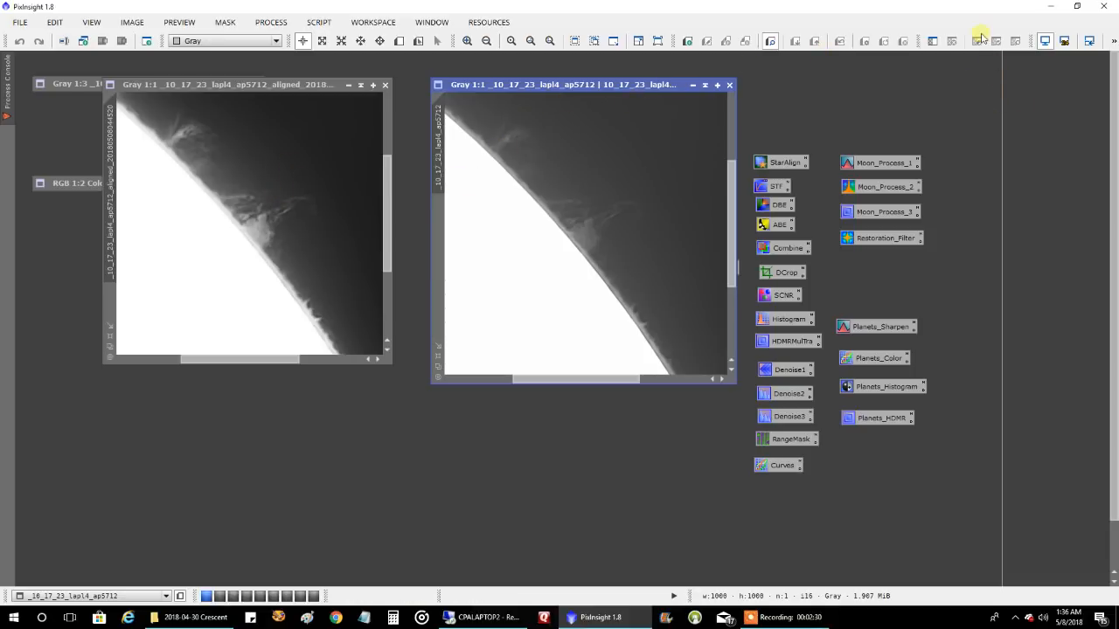
mouse_move(979, 76)
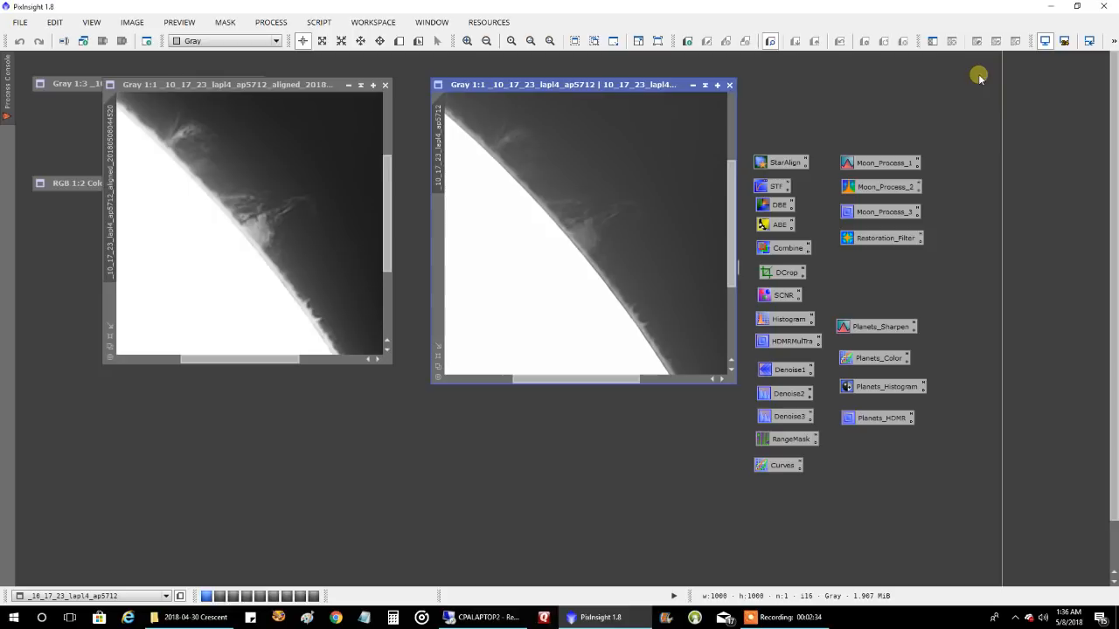
mouse_move(271, 70)
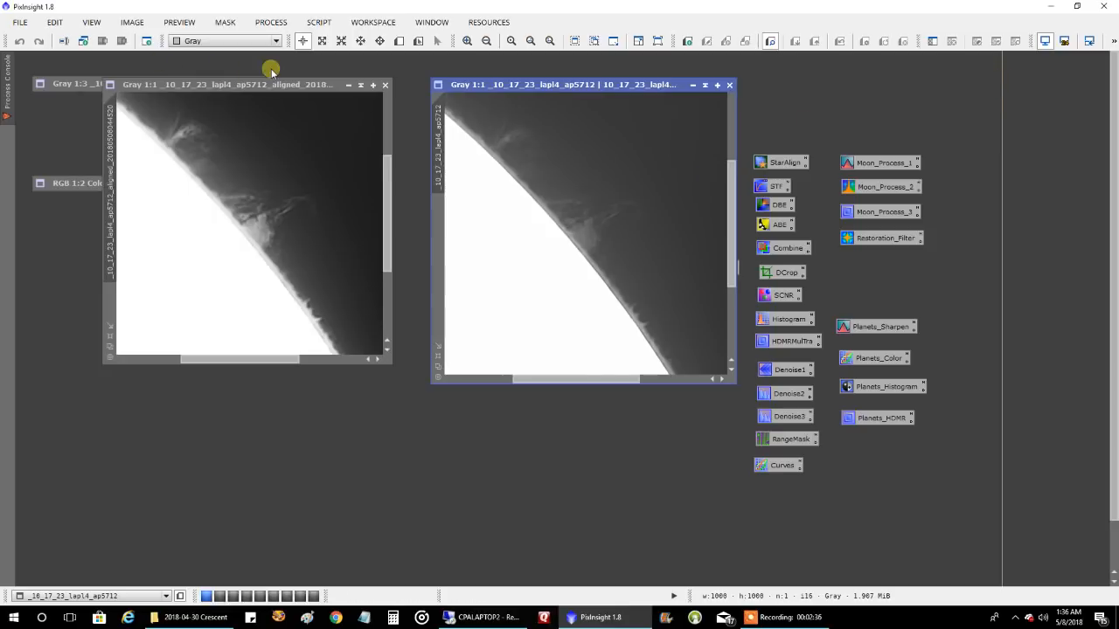
left_click(348, 84)
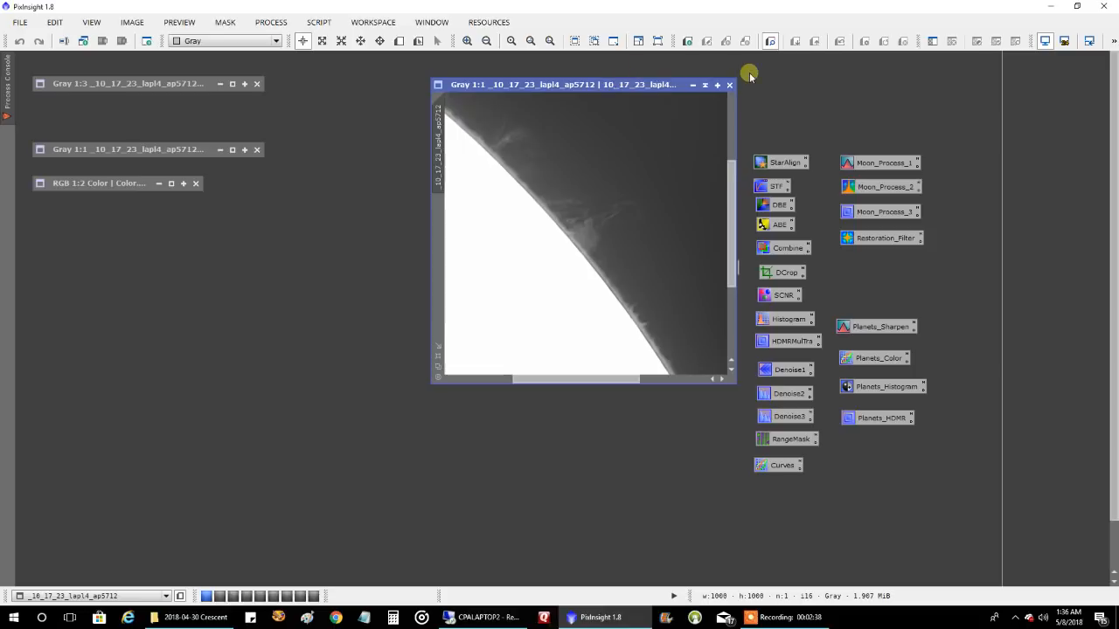
- Open Color.jpg from its RGB Color workspace icon
left_click(729, 84)
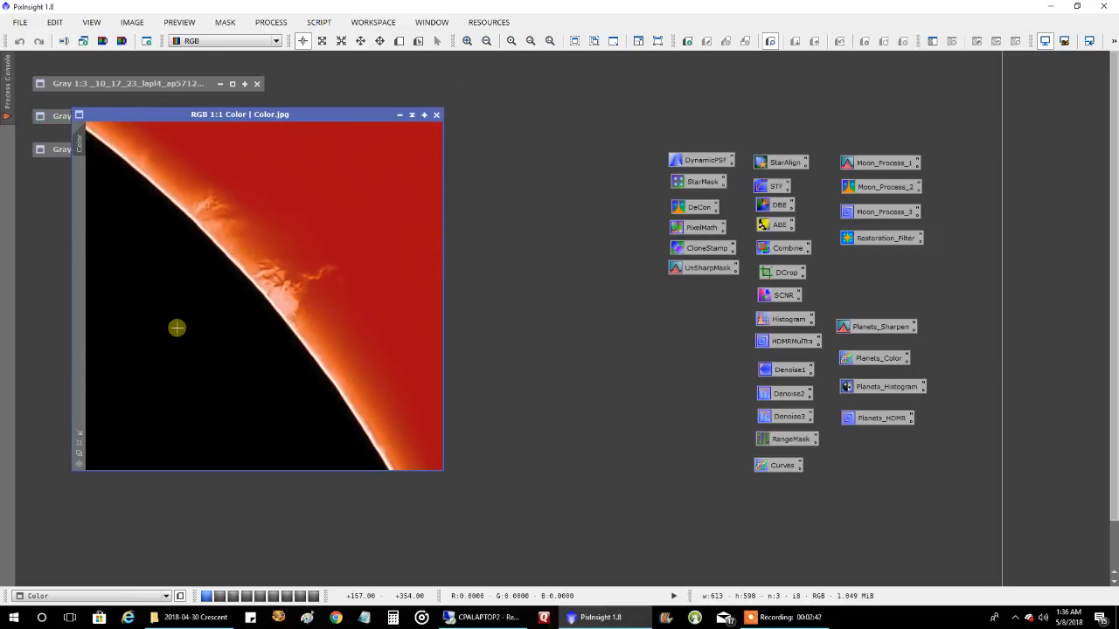
mouse_move(306, 292)
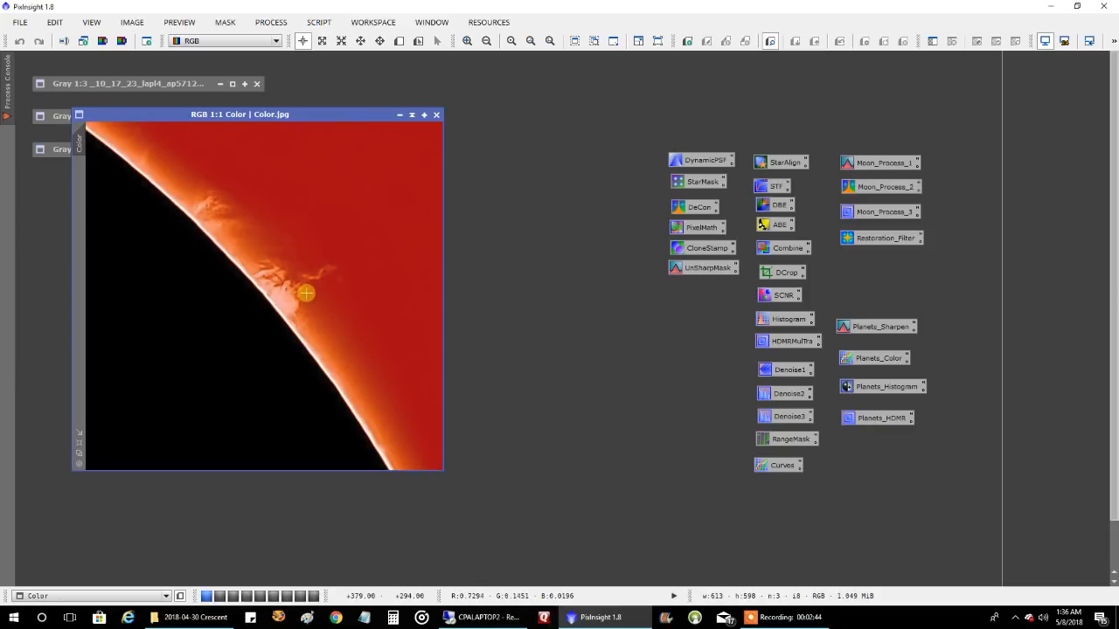